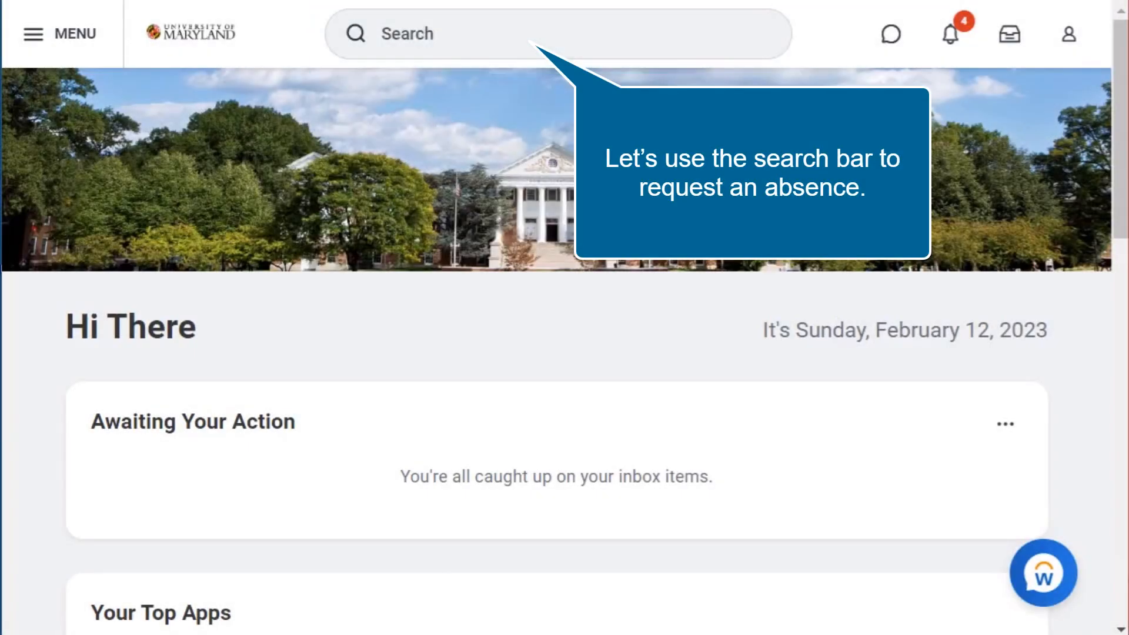
Search Workday for "Request" and launch the Request Absence task, showing the Absence Calendar
left_click(554, 33)
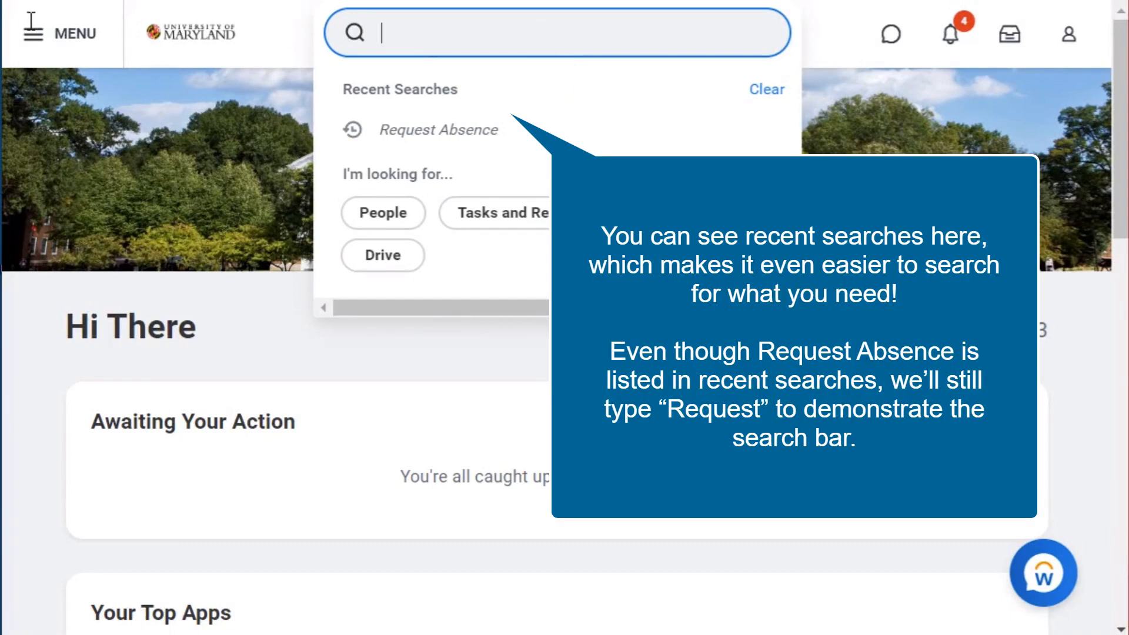
type("Request")
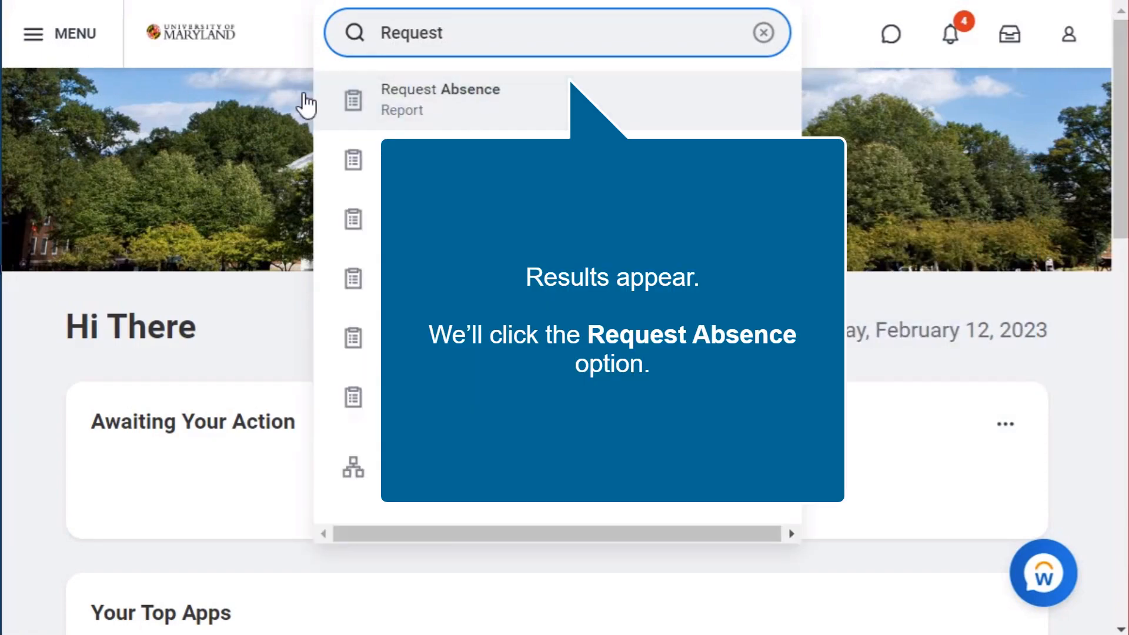
left_click(440, 99)
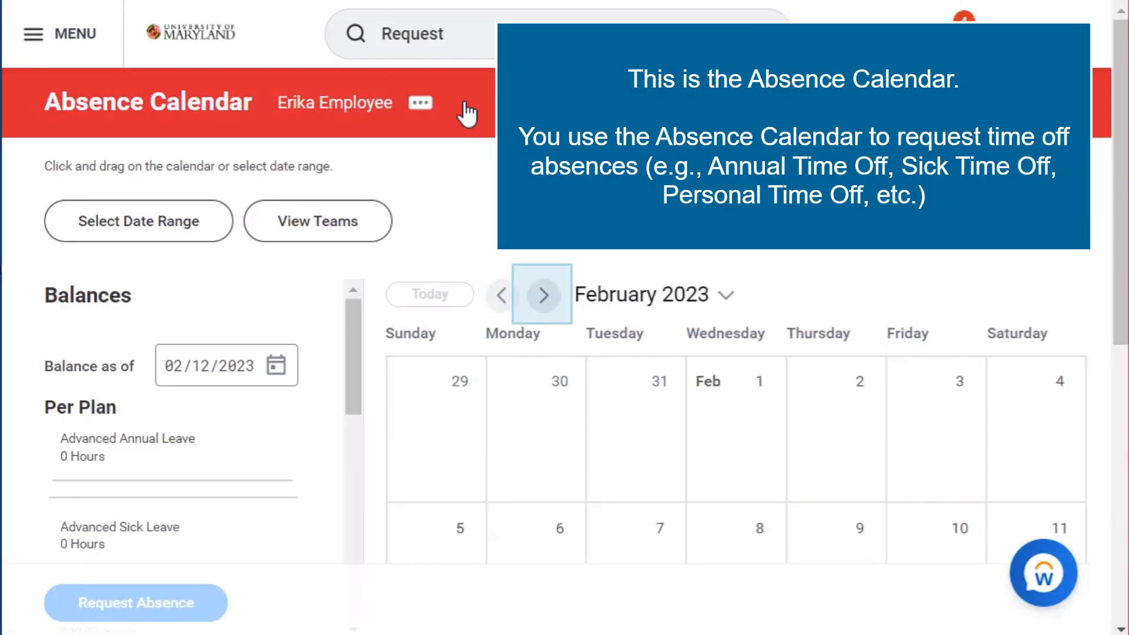
Advance the calendar to March 2023, select Friday the 17th, and start a 1 Day absence request
left_click(542, 294)
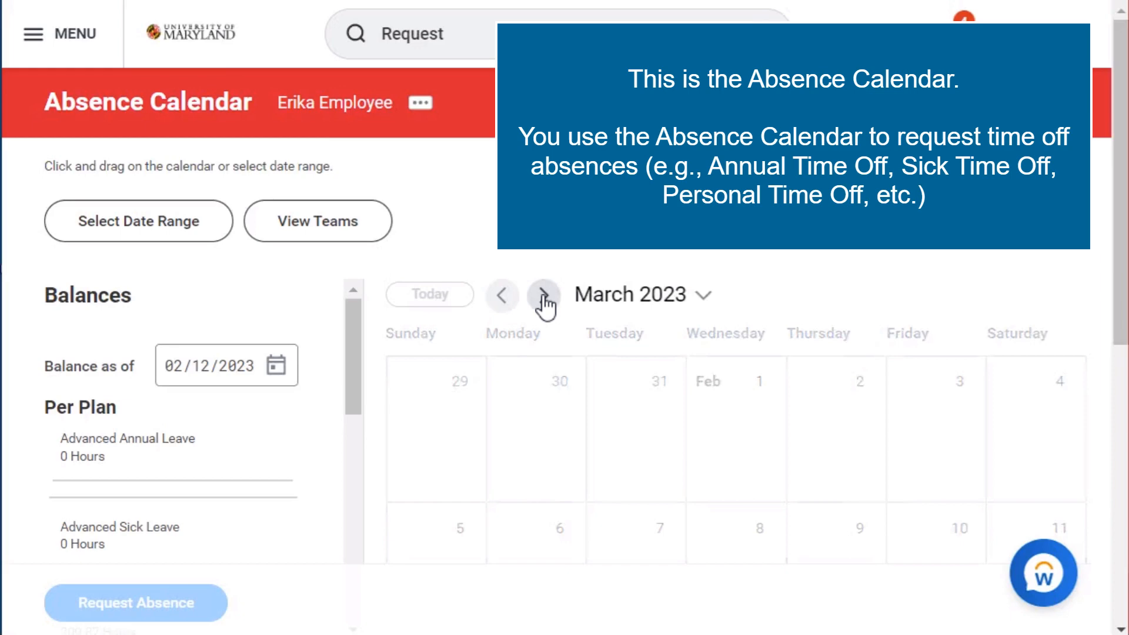
left_click(543, 294)
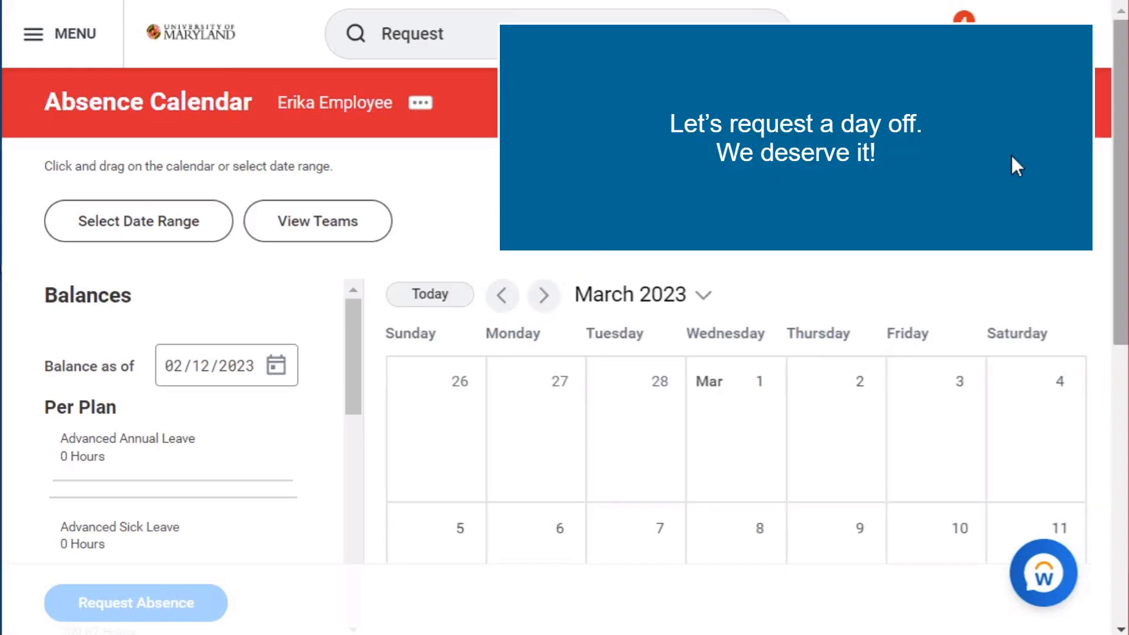
scroll("down", 3)
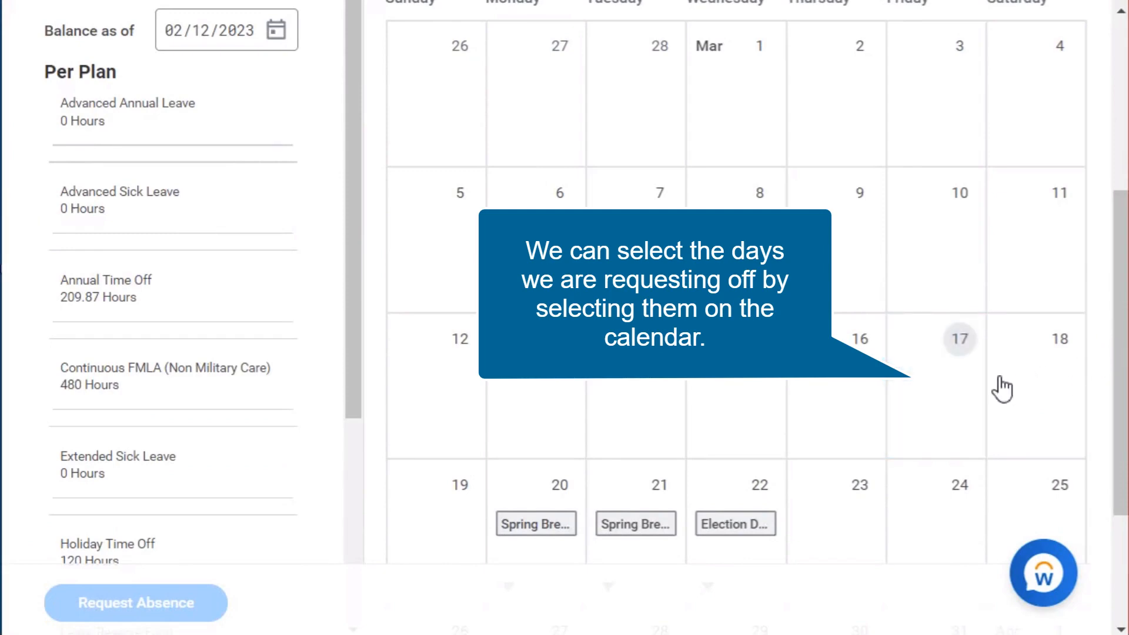
left_click(959, 338)
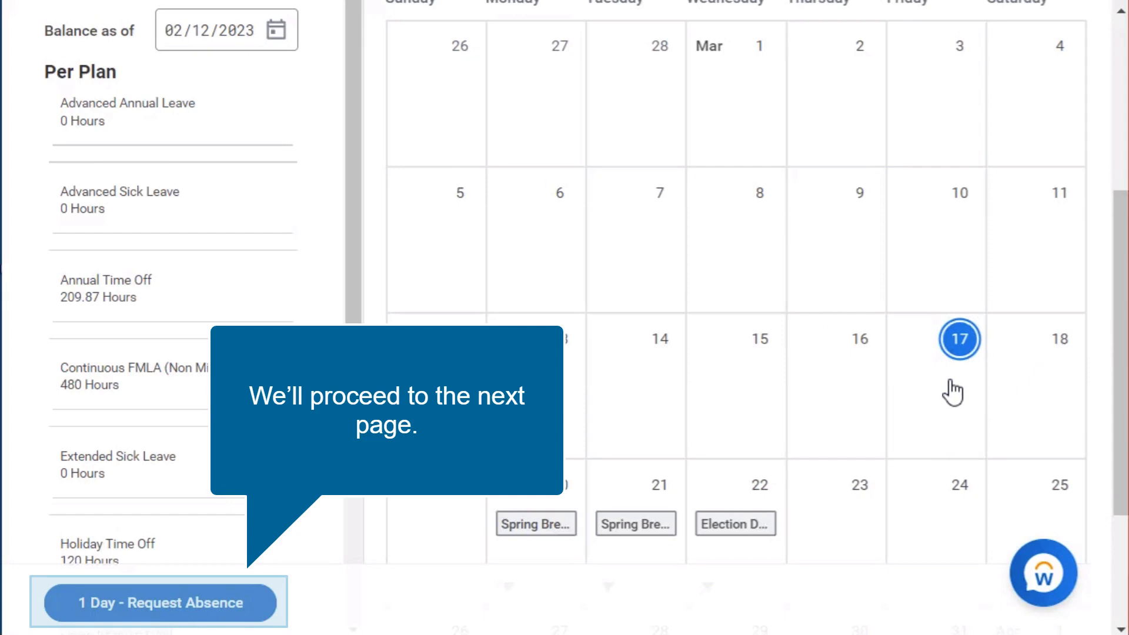
left_click(158, 602)
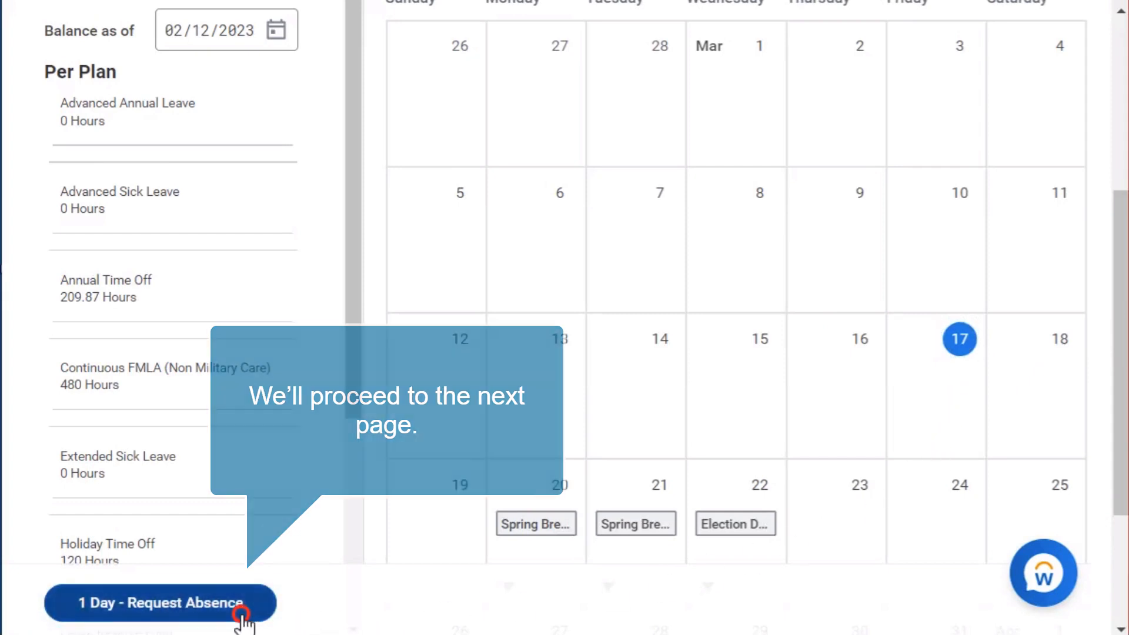
left_click(159, 603)
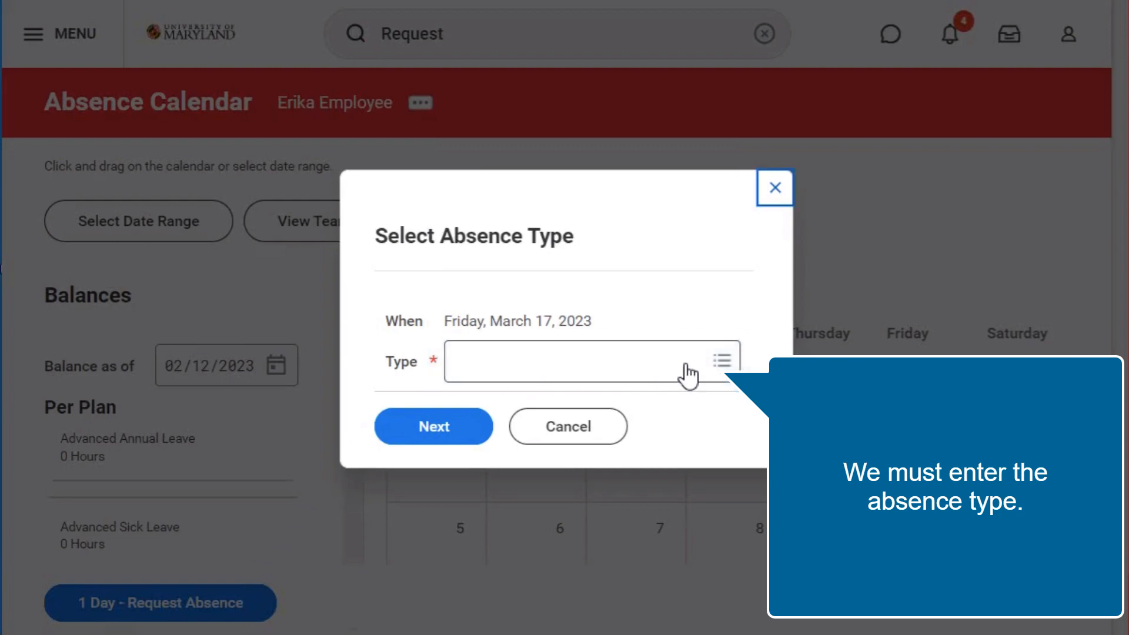
Choose Paid Time Offs > Annual Time Off as the absence type and continue to the request form
left_click(721, 361)
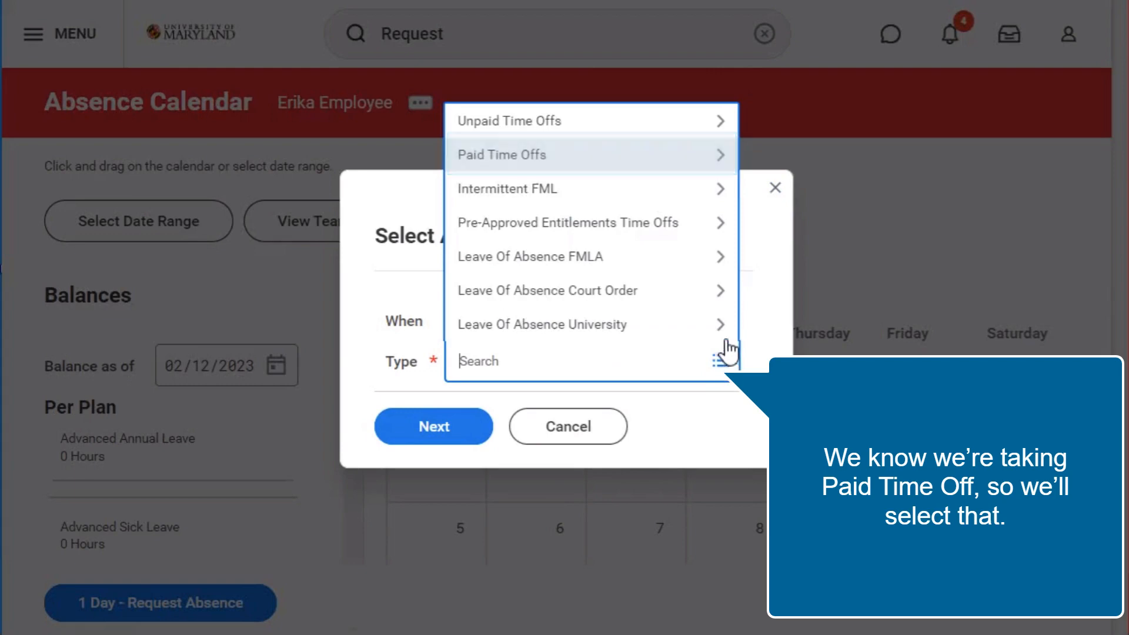
left_click(502, 154)
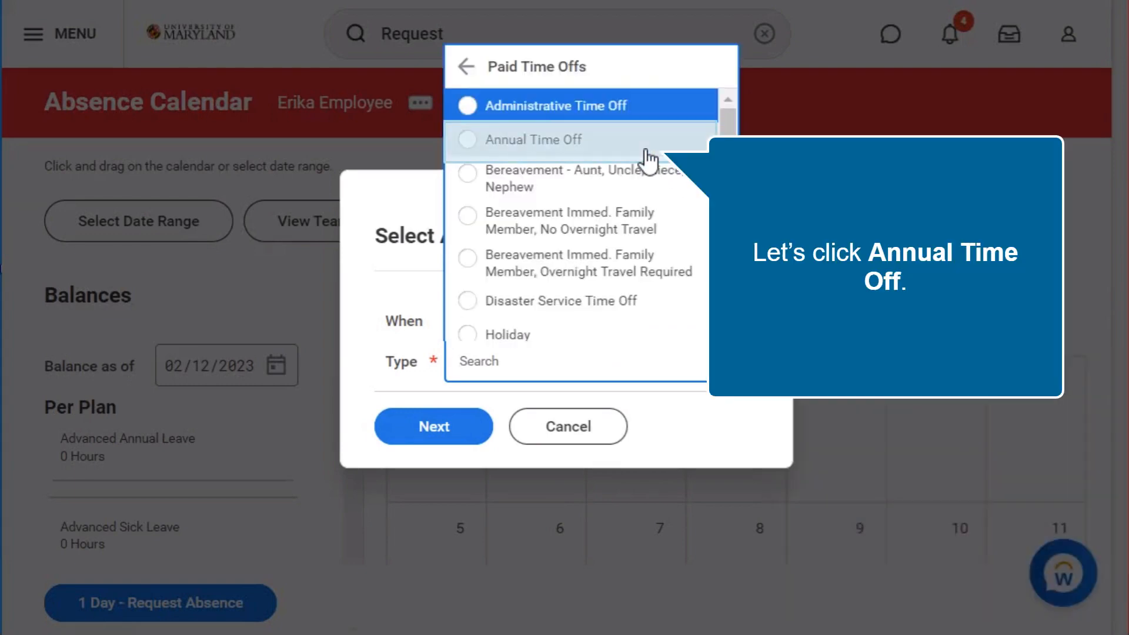
left_click(532, 140)
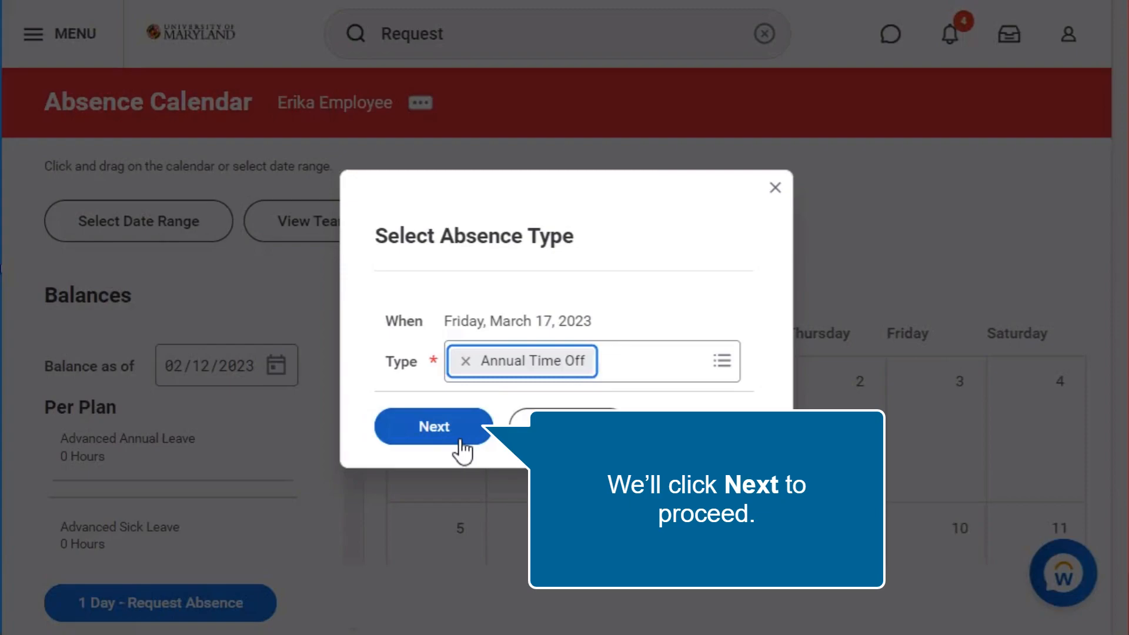
left_click(432, 426)
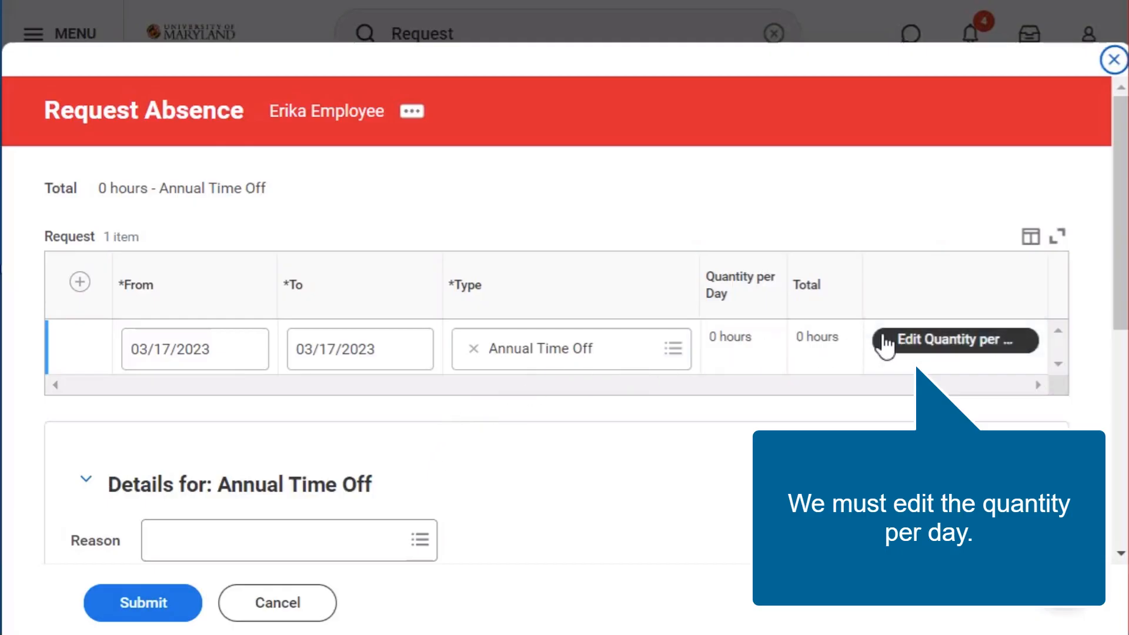
Set the quantity per day for Fri, Mar 17, 2023 to 8 hours
left_click(951, 341)
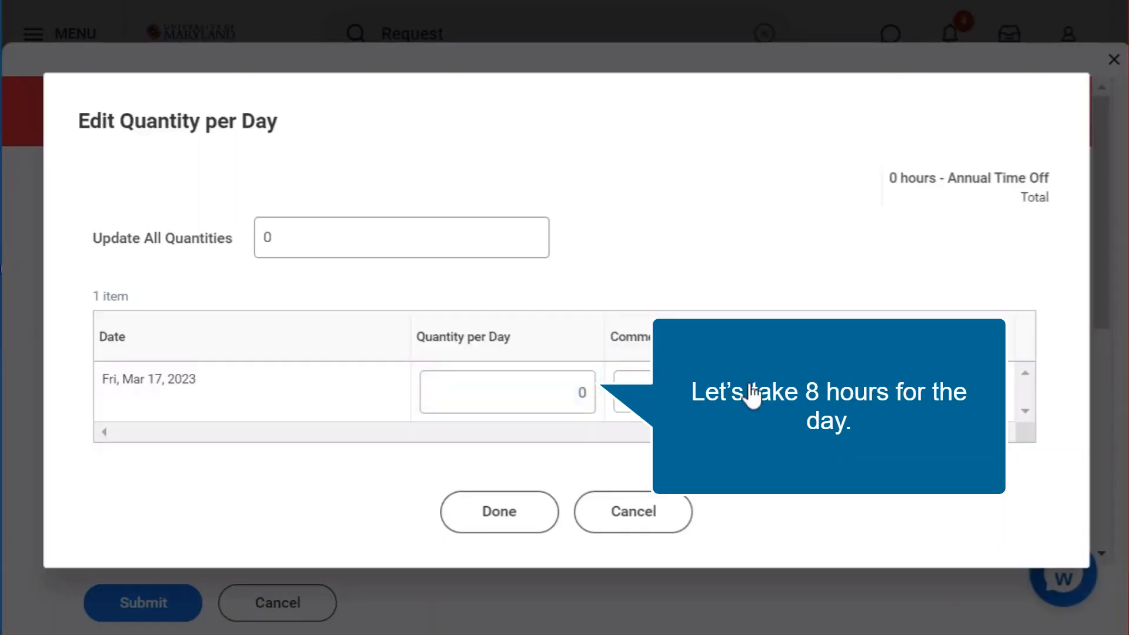
left_click(507, 393)
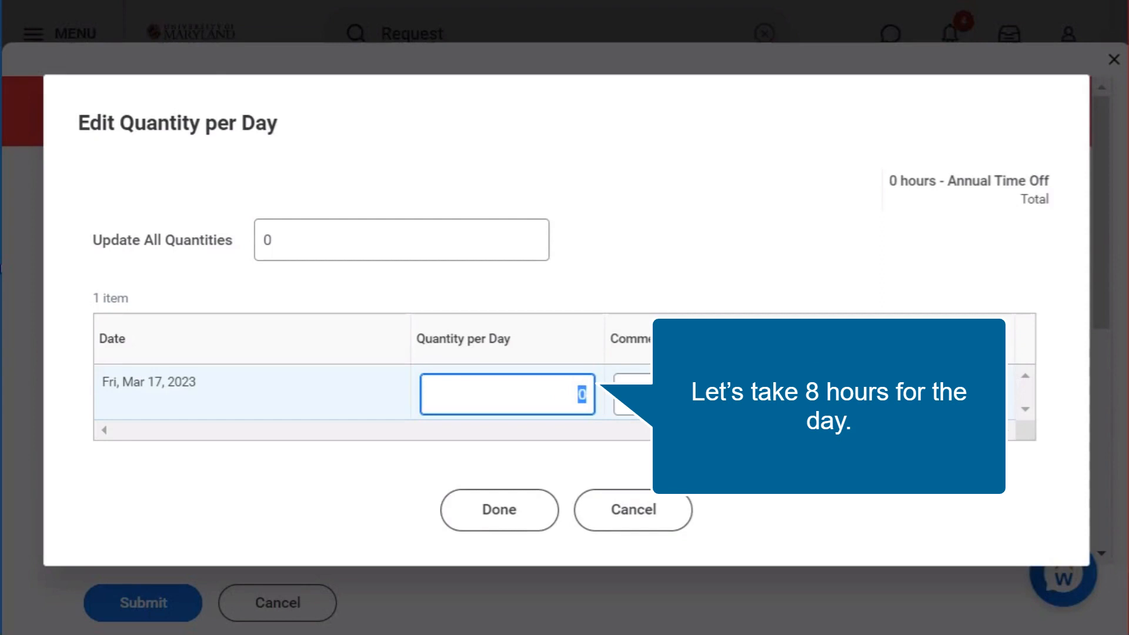
type("8")
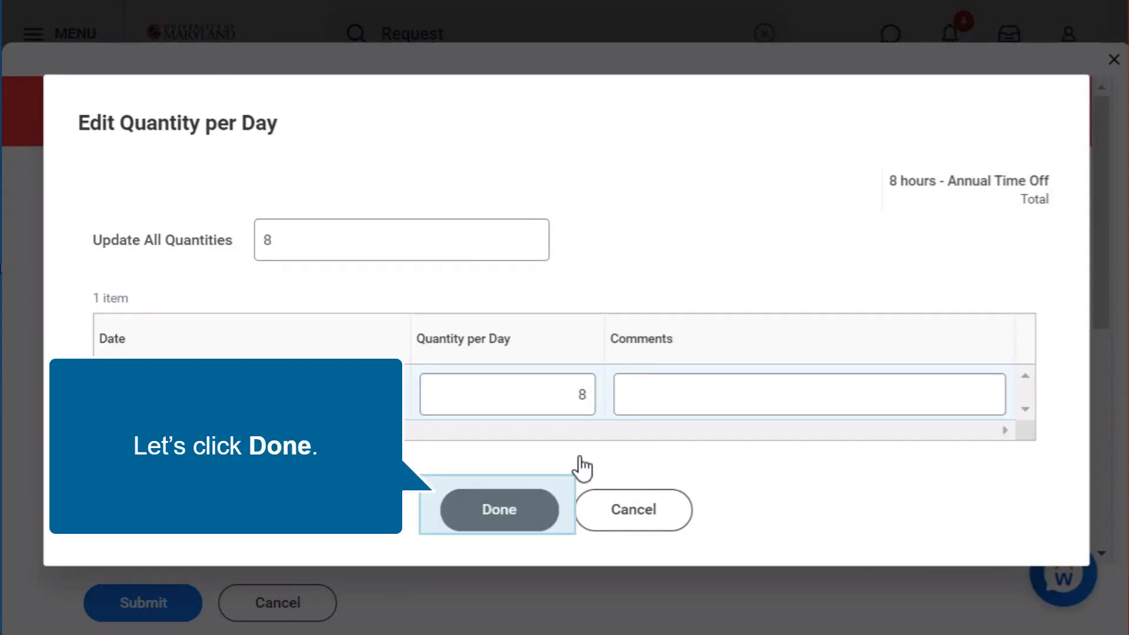
left_click(497, 509)
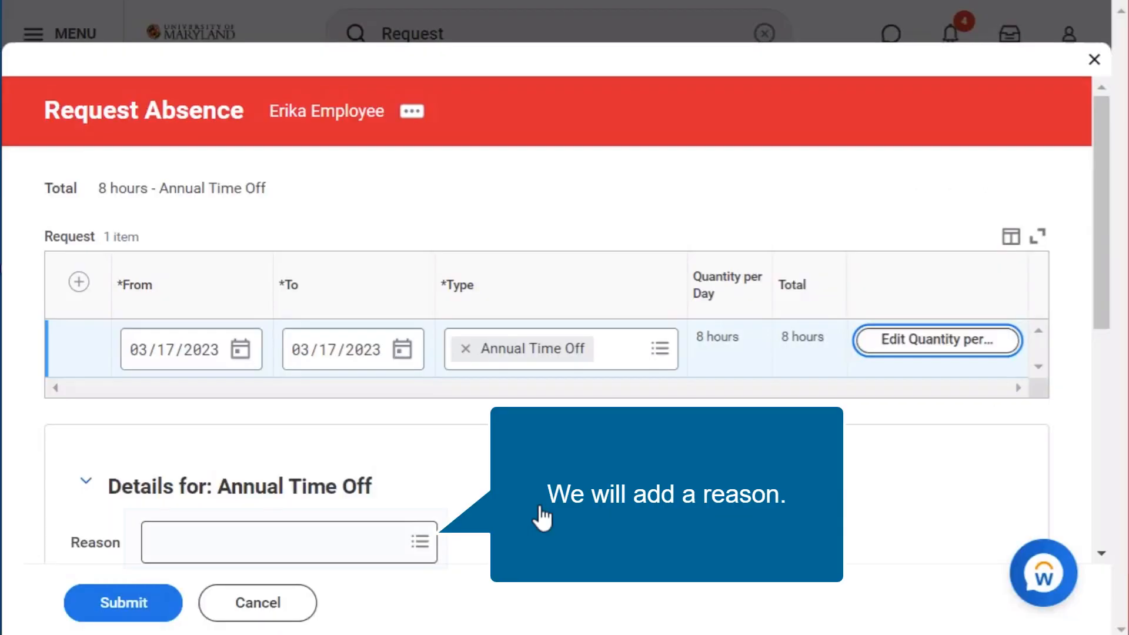
Set the reason to Vacation/Other and submit the time off request for approval
left_click(284, 541)
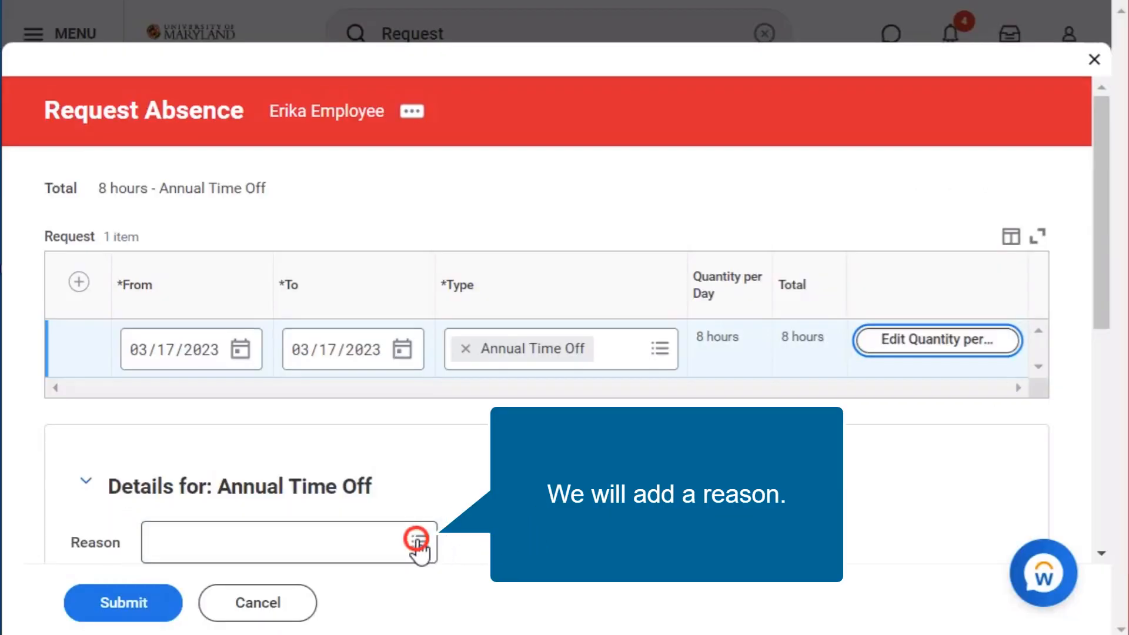
left_click(416, 540)
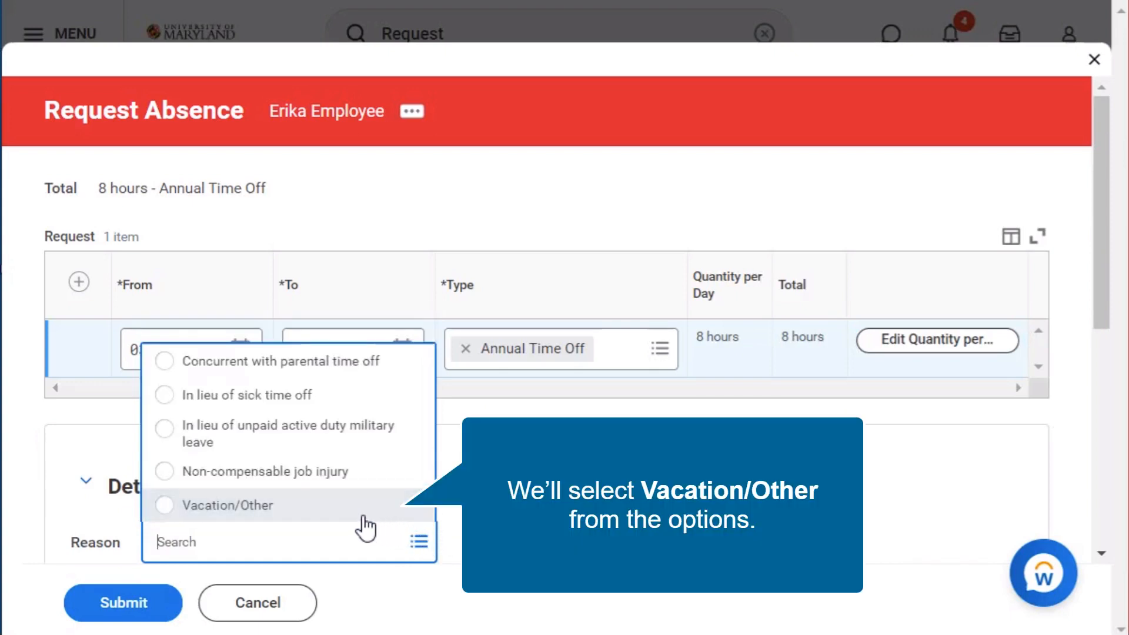
left_click(235, 505)
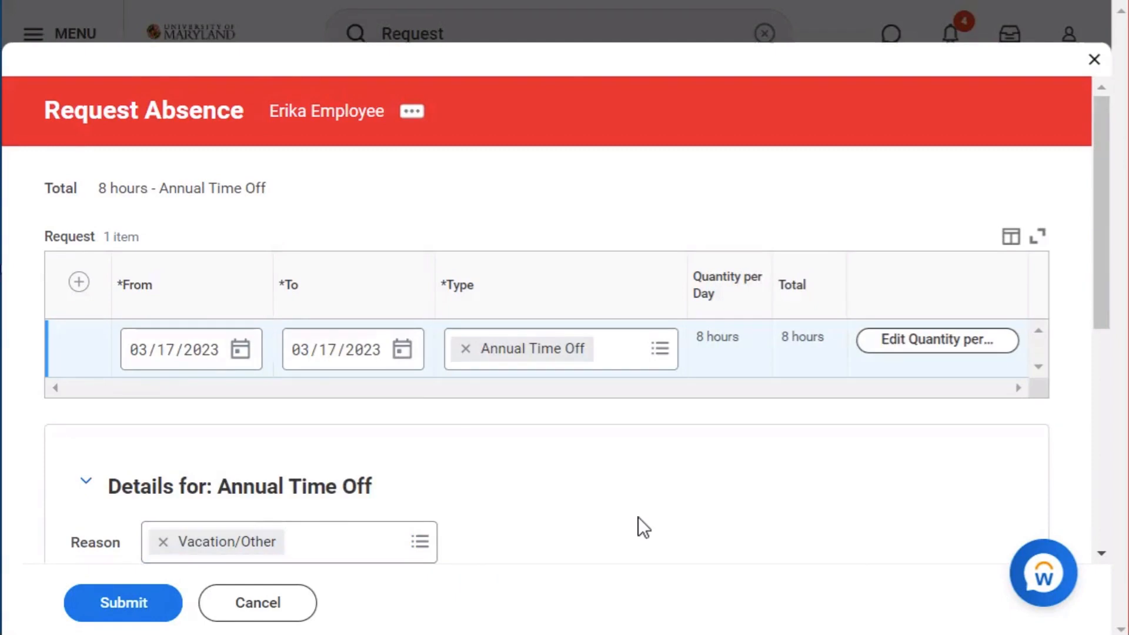
scroll("down", 3)
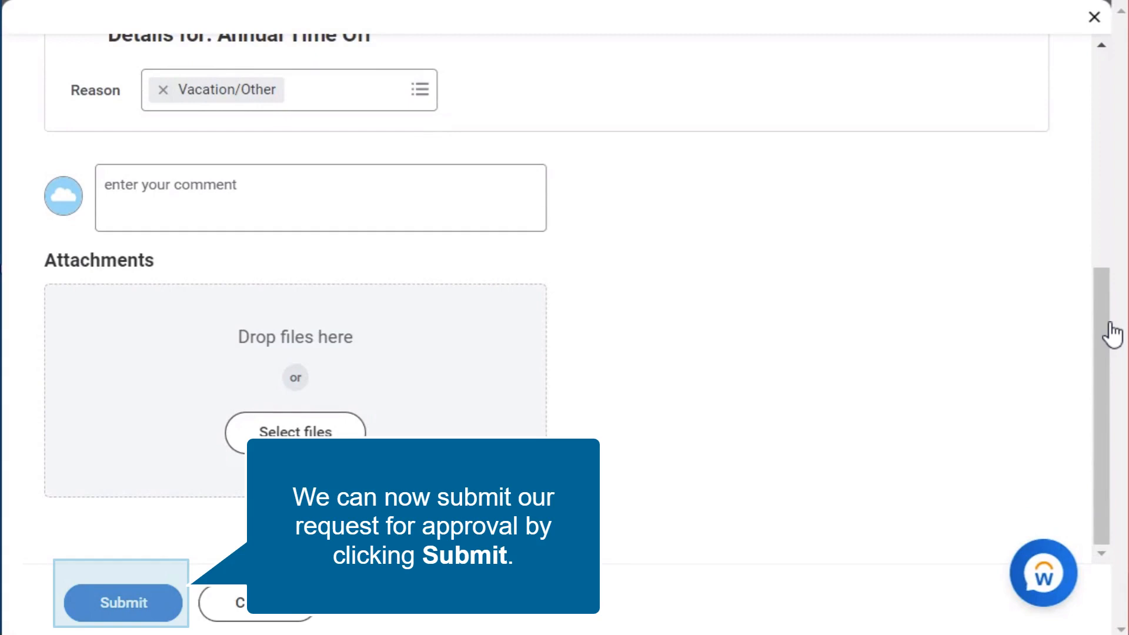
left_click(122, 602)
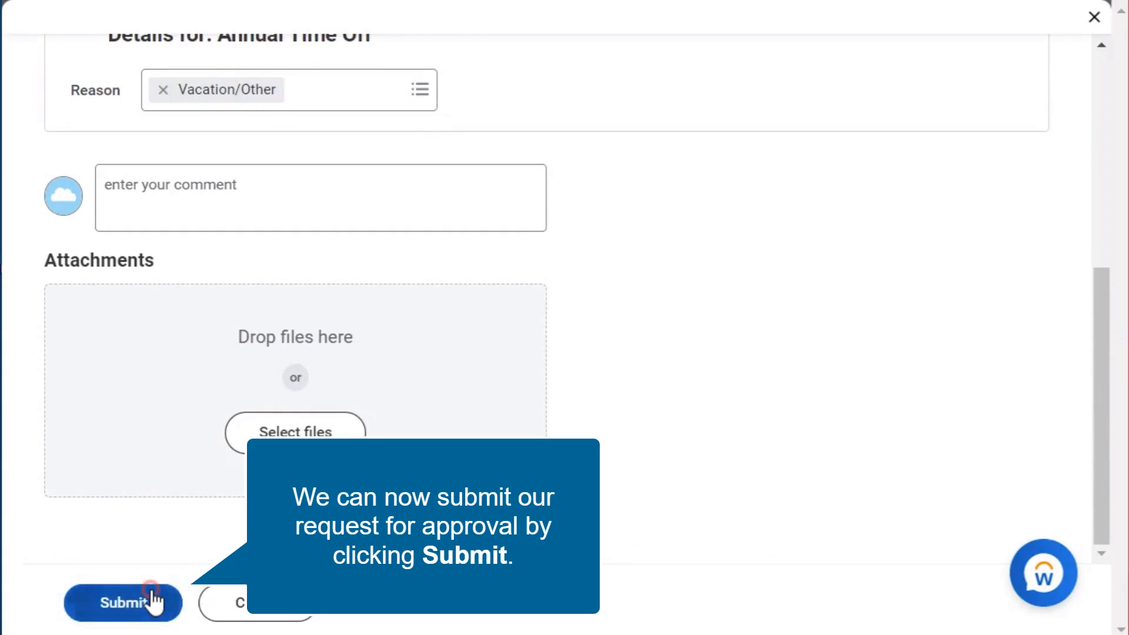
left_click(122, 602)
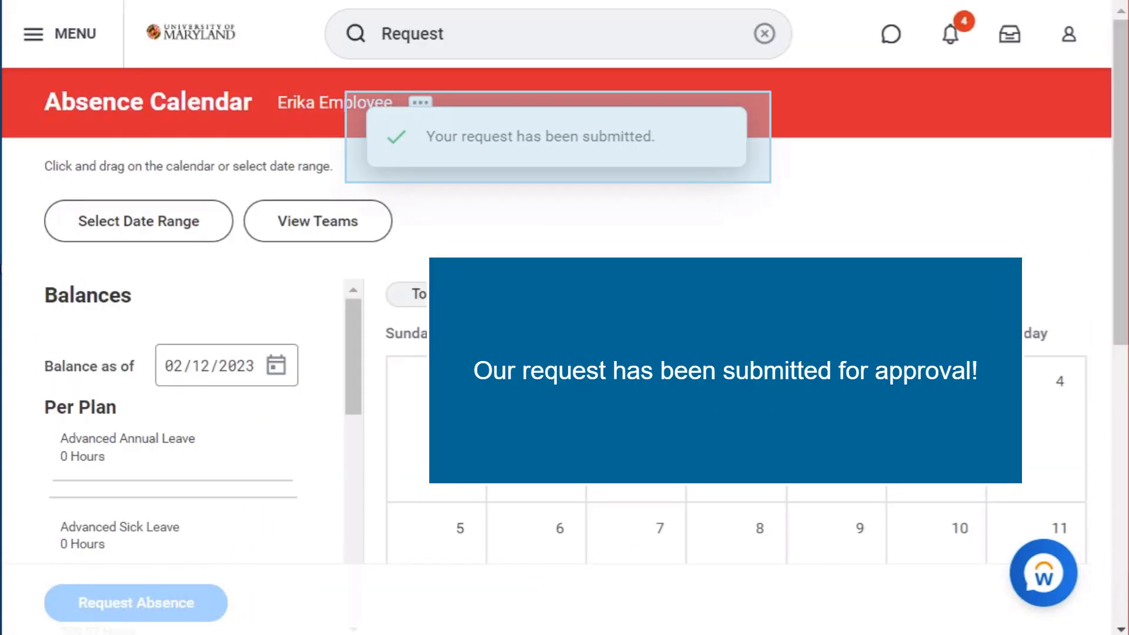